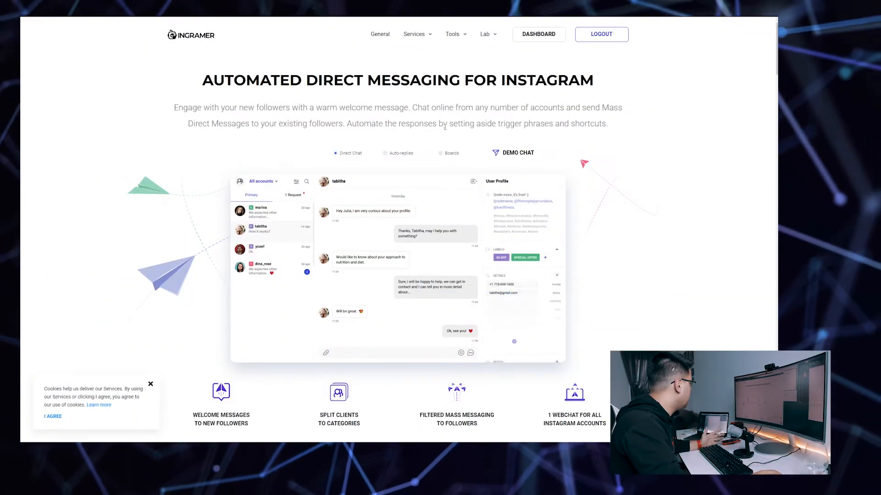
Step: Launch the DEMO CHAT from Ingramer's Automated Direct Messaging page
click(512, 152)
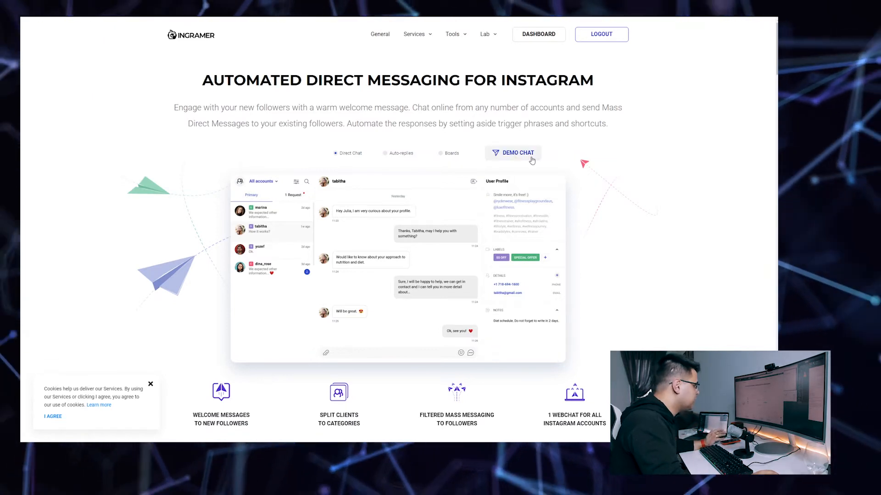
click(511, 152)
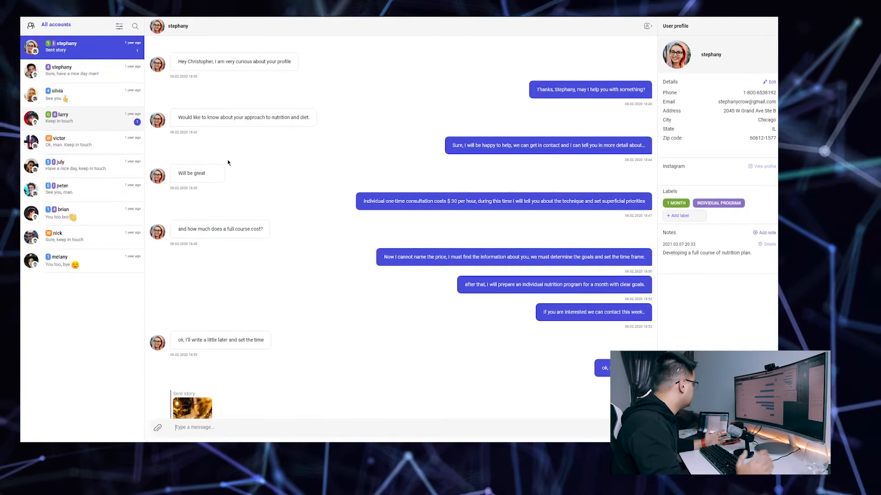
mouse_move(217, 156)
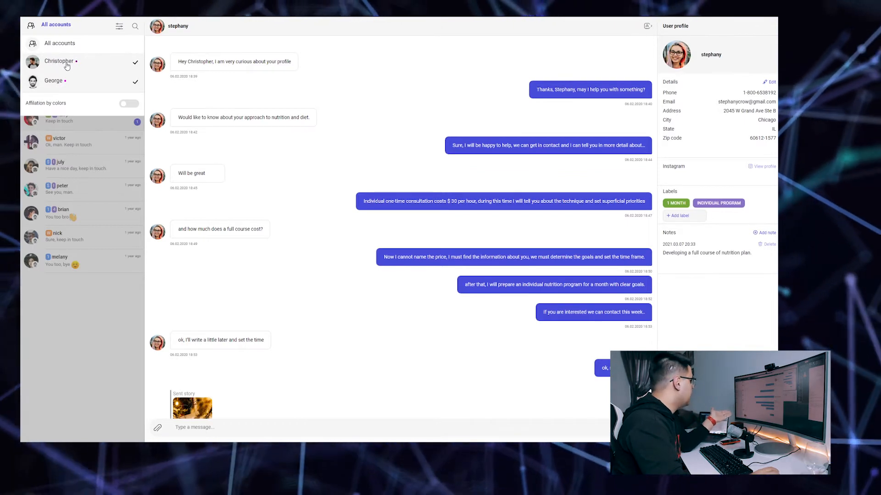
Step: Dismiss the All accounts dropdown of connected accounts
click(53, 81)
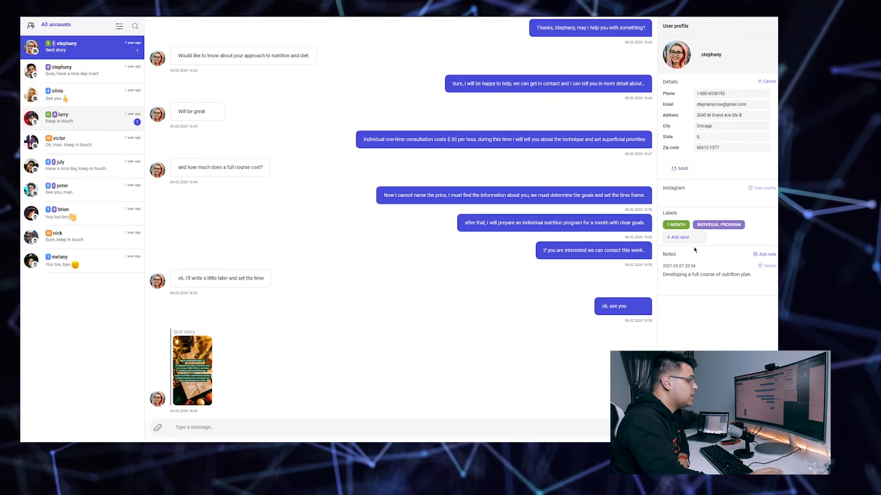
Step: Add a 'Free Trial' label to Stephany and begin a new blank note
click(677, 238)
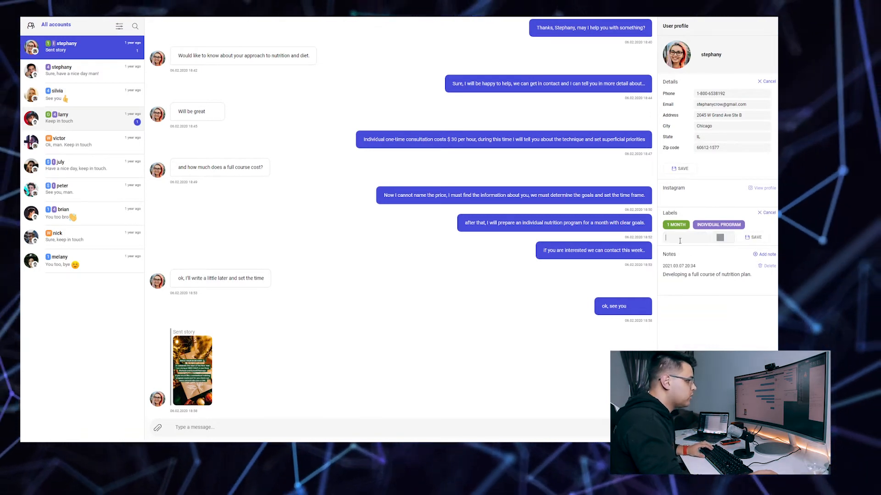
text(Free Trial)
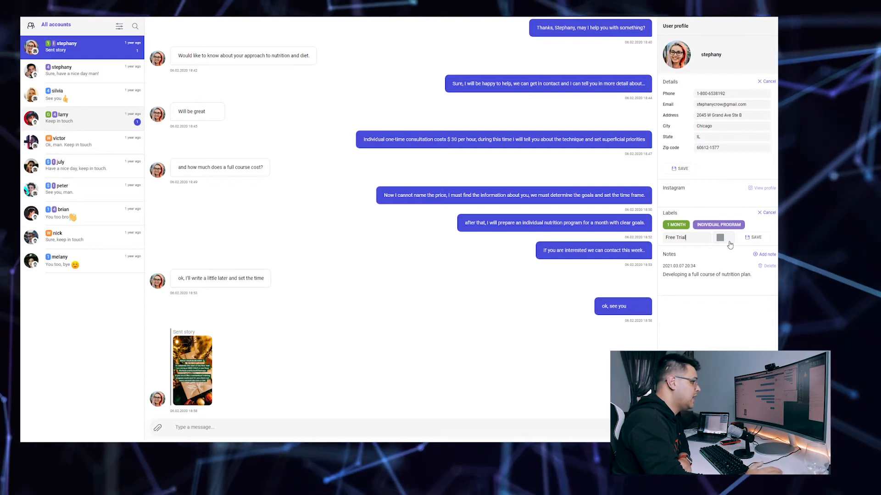
click(764, 254)
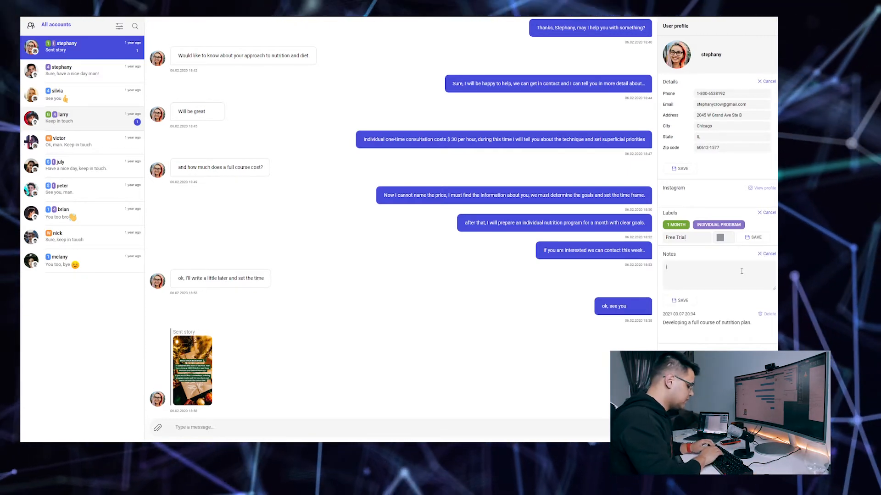
Step: Write the note 'is cheap, give him…' about a discount and scroll down the panel
text(is cheap, give him)
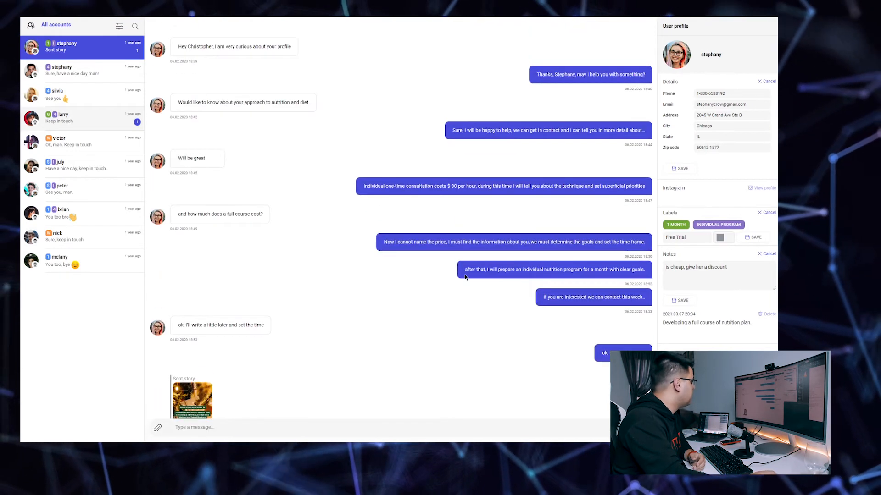
scroll(down, 3)
text(o)
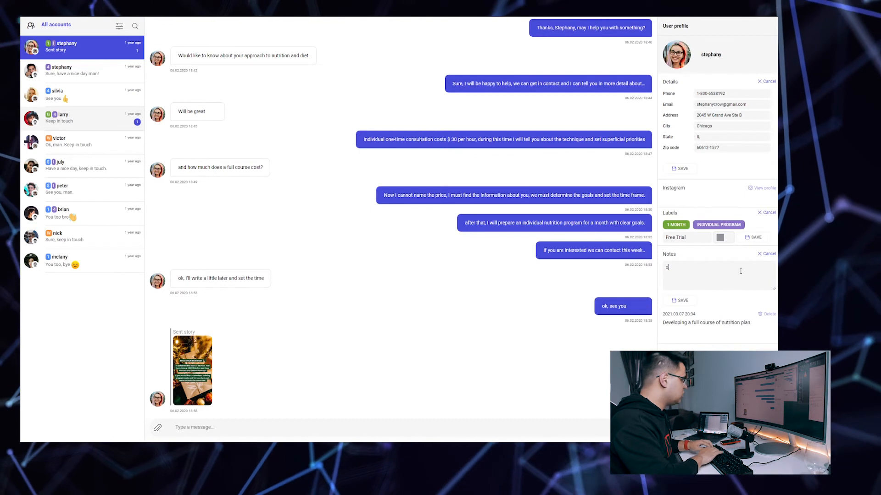
text(ugouifdhogosd)
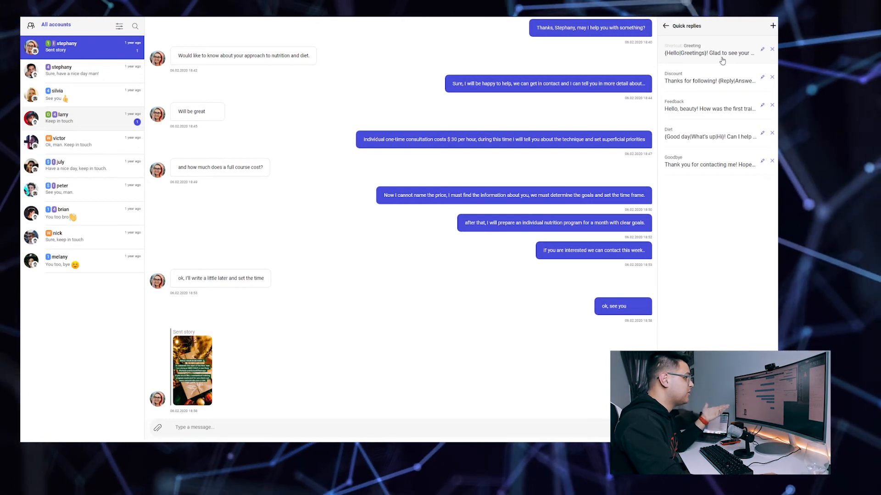
Step: Insert the Greeting reply 'Hello! Glad to see your message!…' into the message box
click(710, 52)
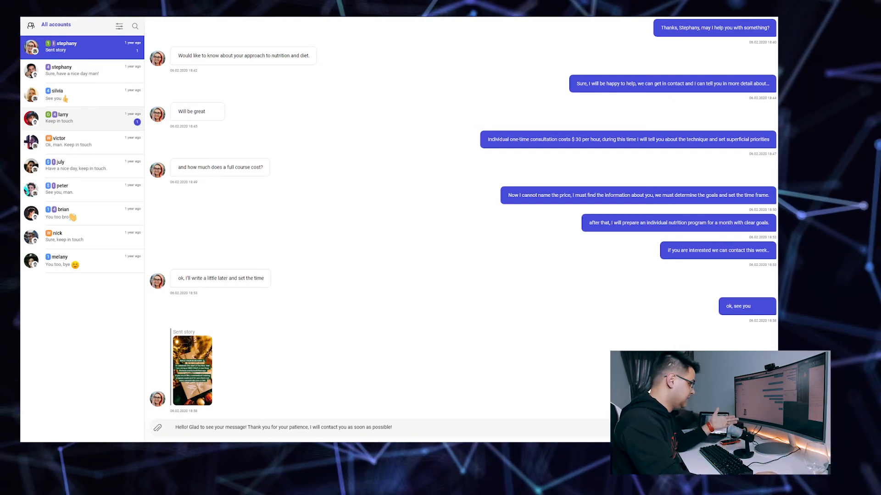
click(119, 26)
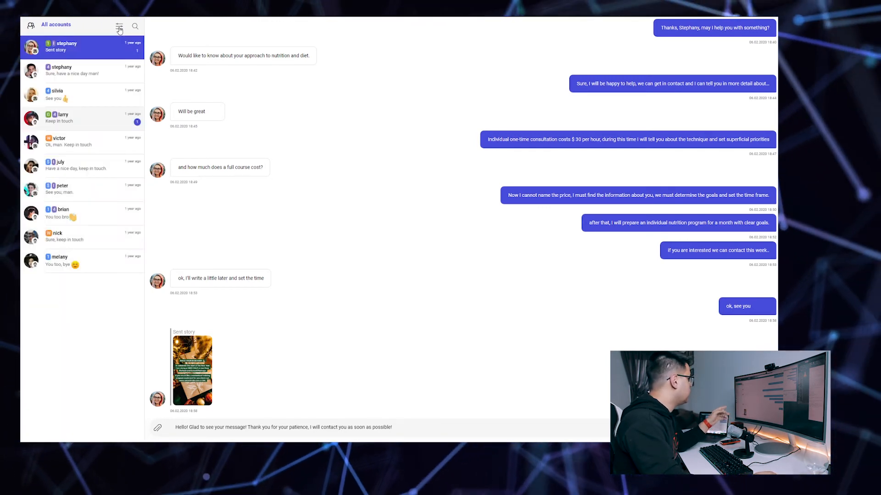
Step: Turn on the Unread messages only filter for the conversation list
click(118, 27)
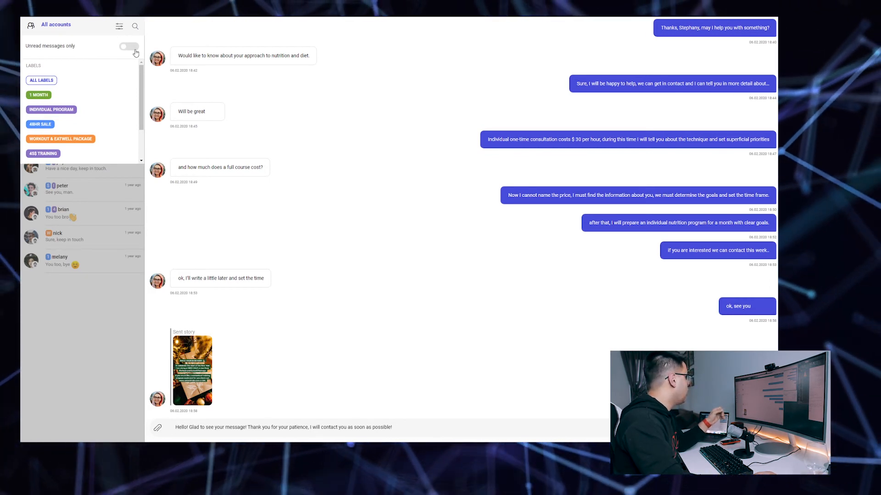
click(128, 46)
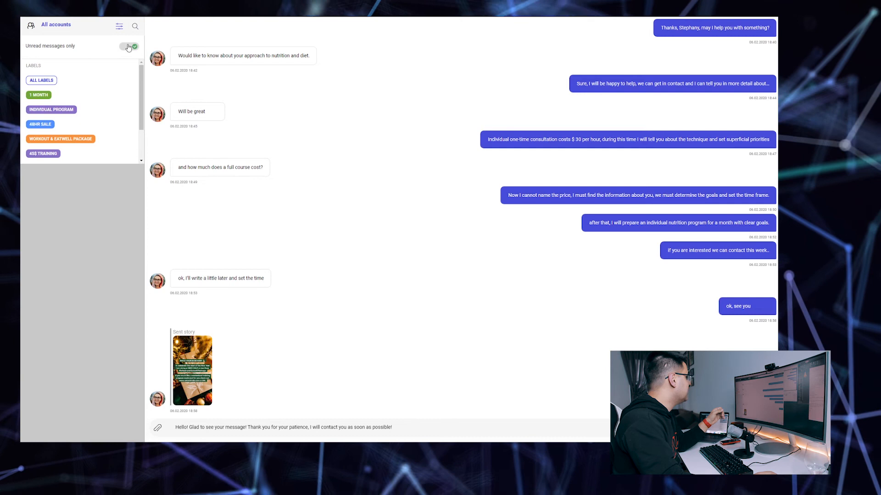
click(128, 45)
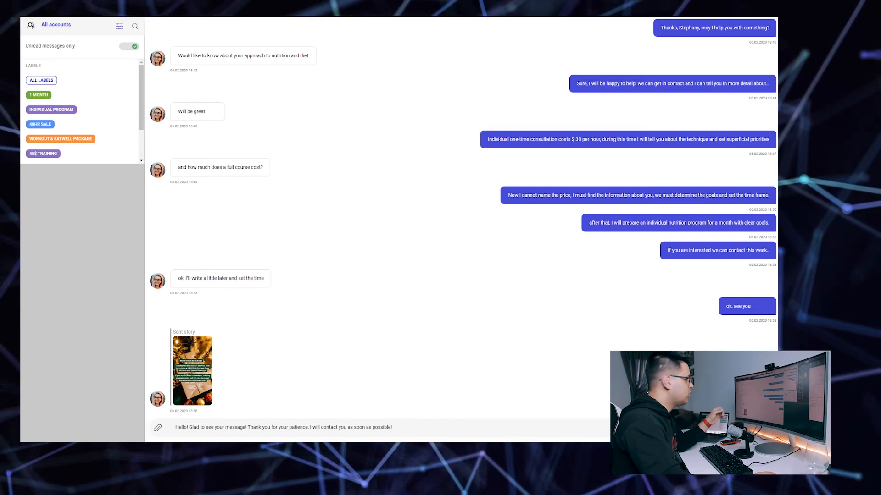